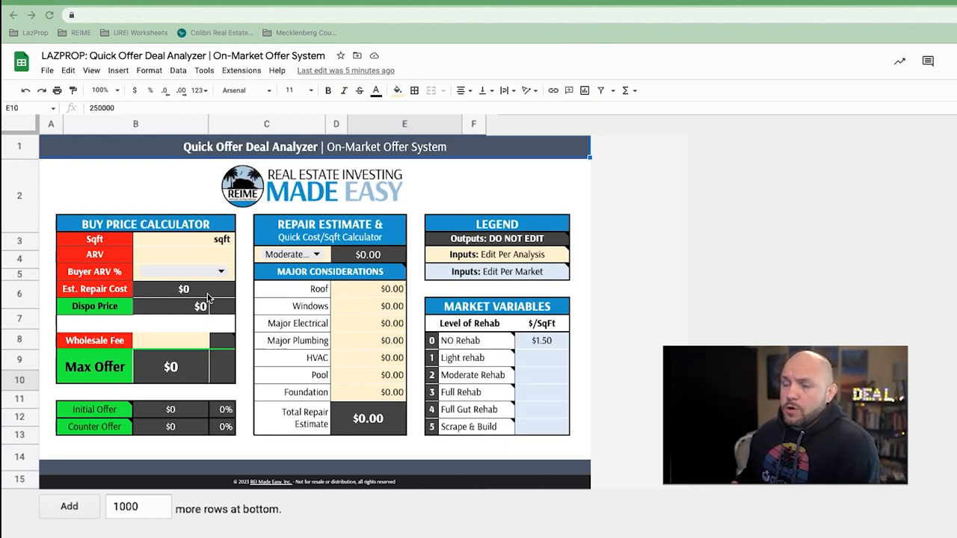
mouse_move(360, 384)
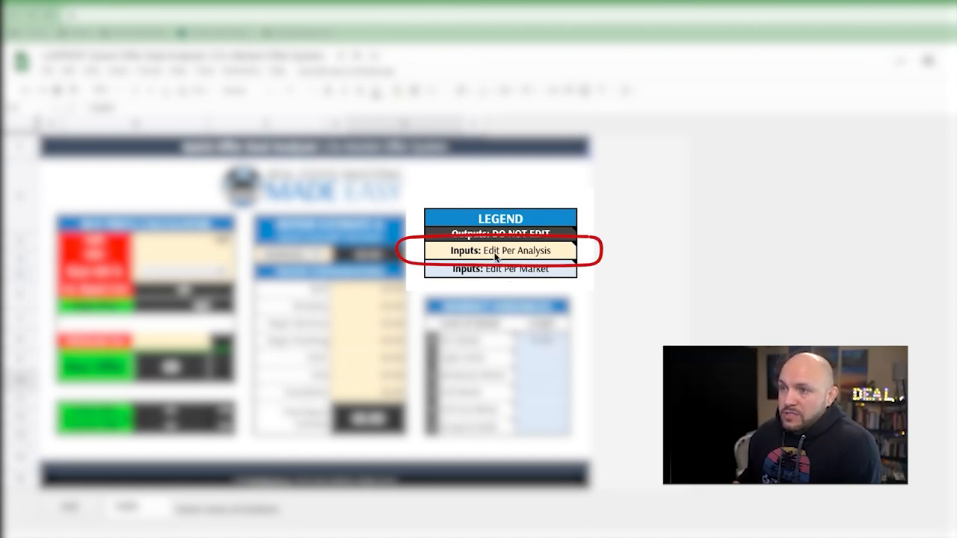
mouse_move(547, 257)
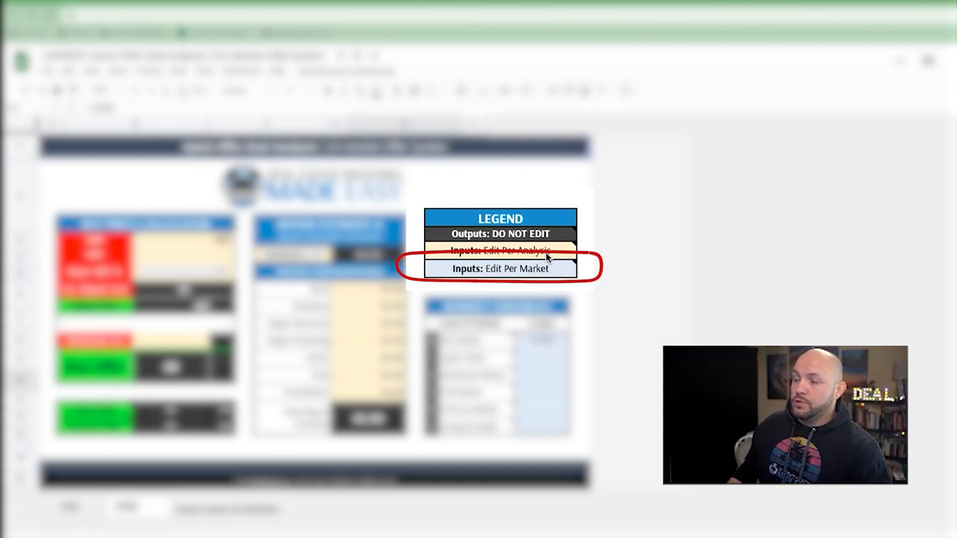
mouse_move(546, 255)
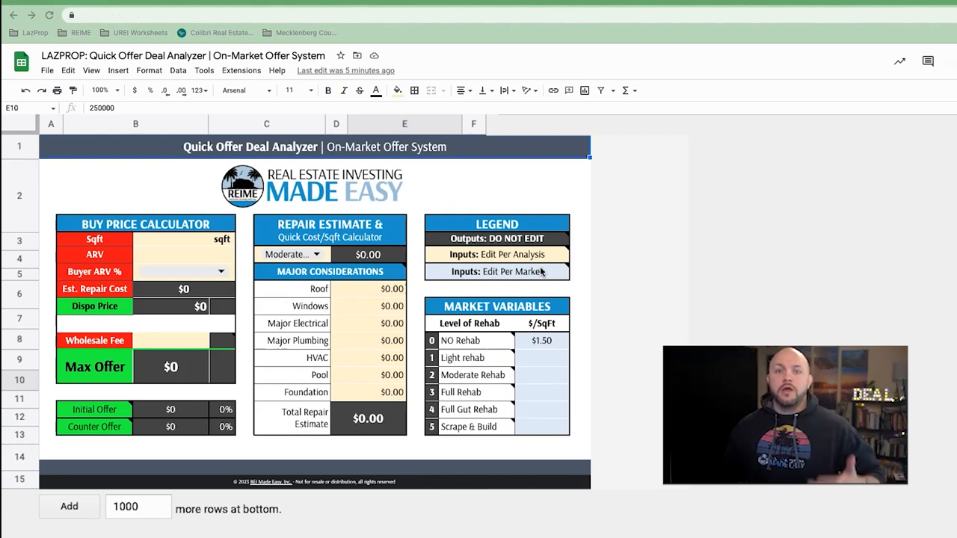
mouse_move(449, 329)
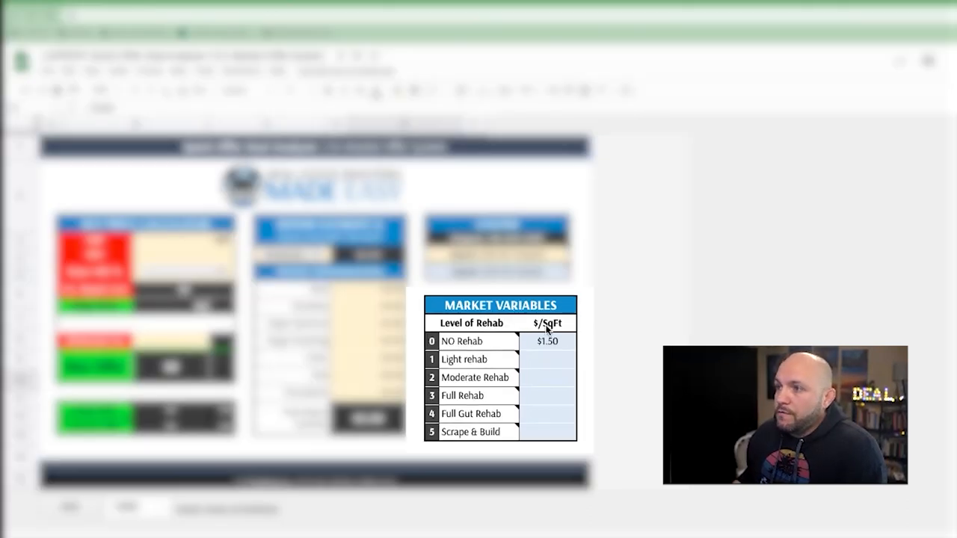
mouse_move(518, 348)
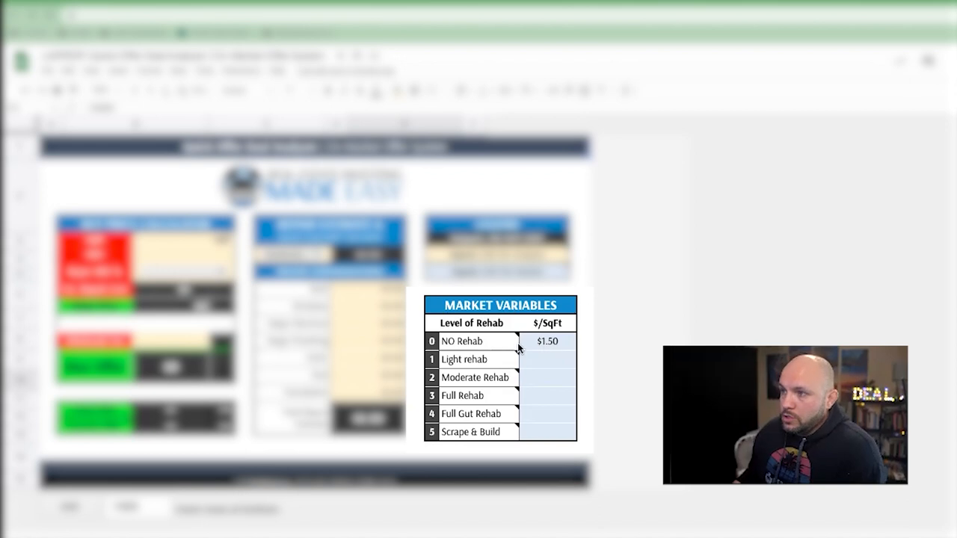
- Enter rehab costs of $20, $30, $45 and $65 per sq ft for light through full gut rehab
click(547, 341)
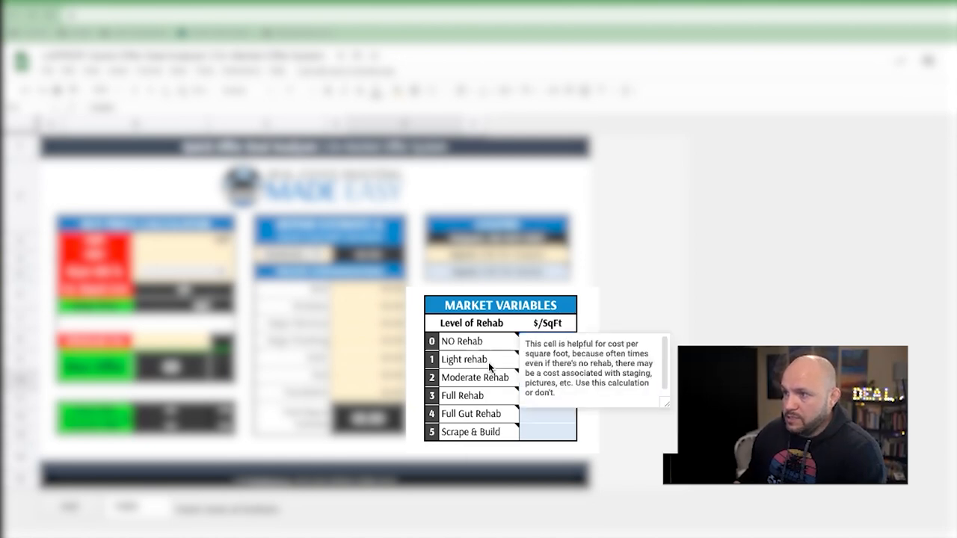
mouse_move(480, 425)
text($1.50)
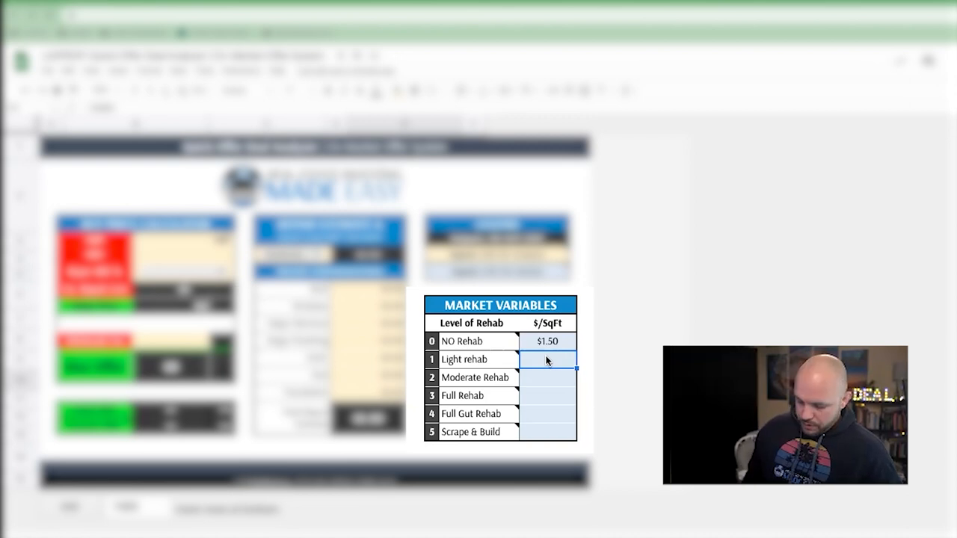
text(20.00)
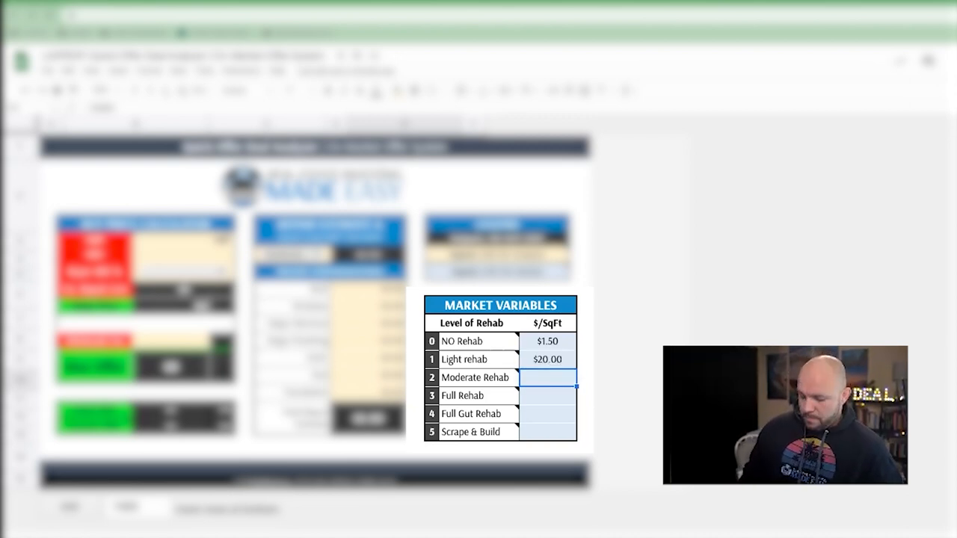
text(30.00)
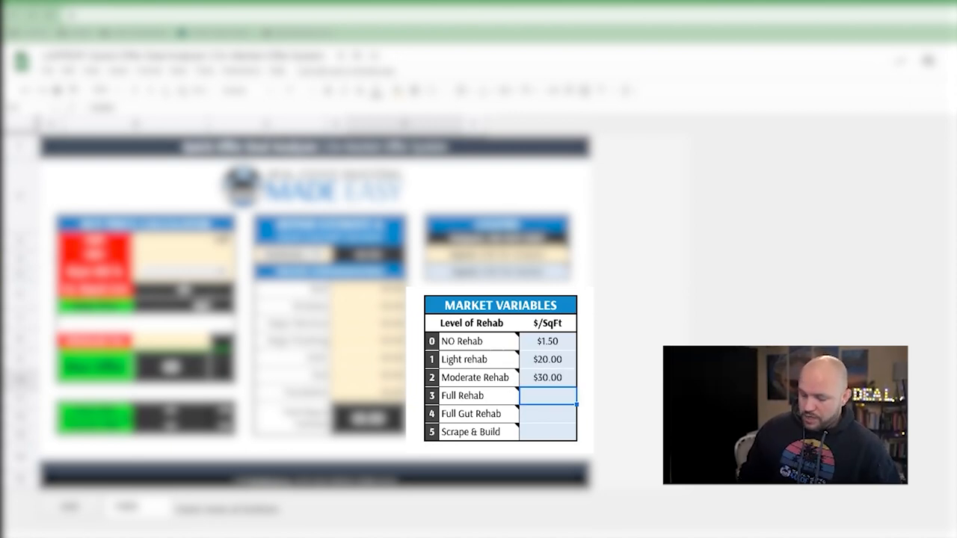
text(45.00)
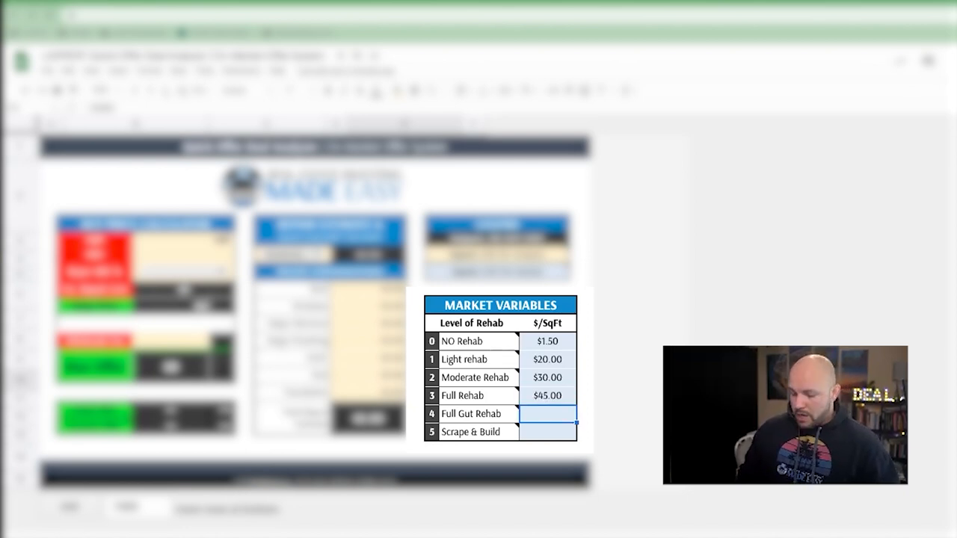
text(6)
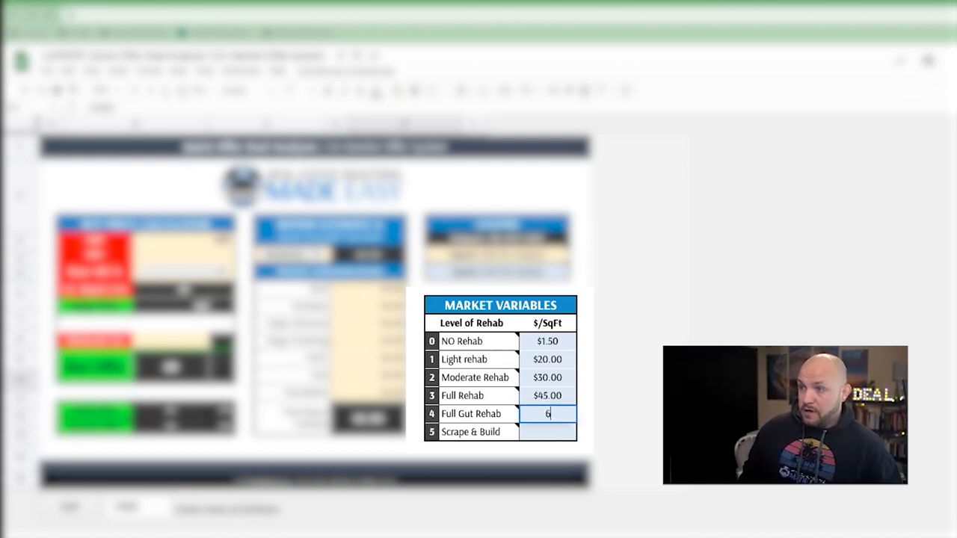
key(Return)
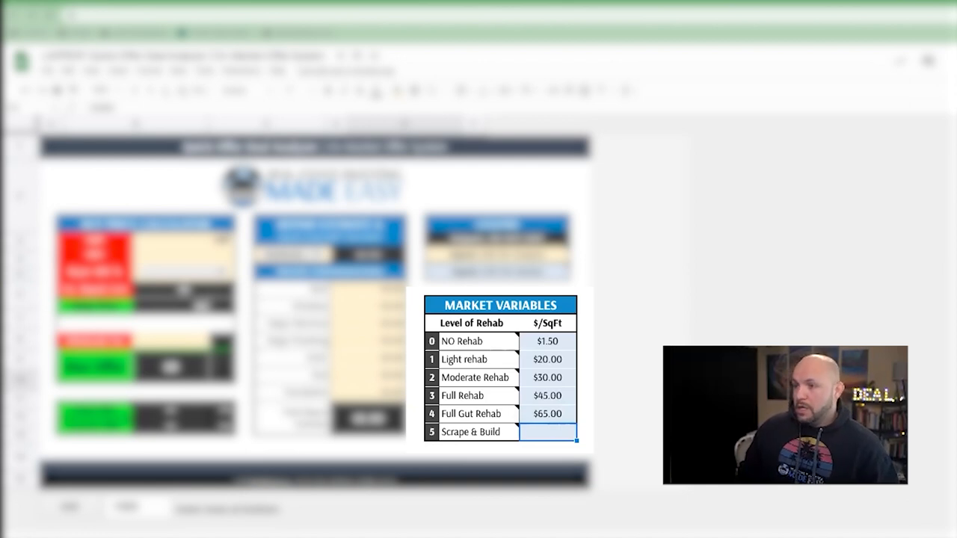
text(200)
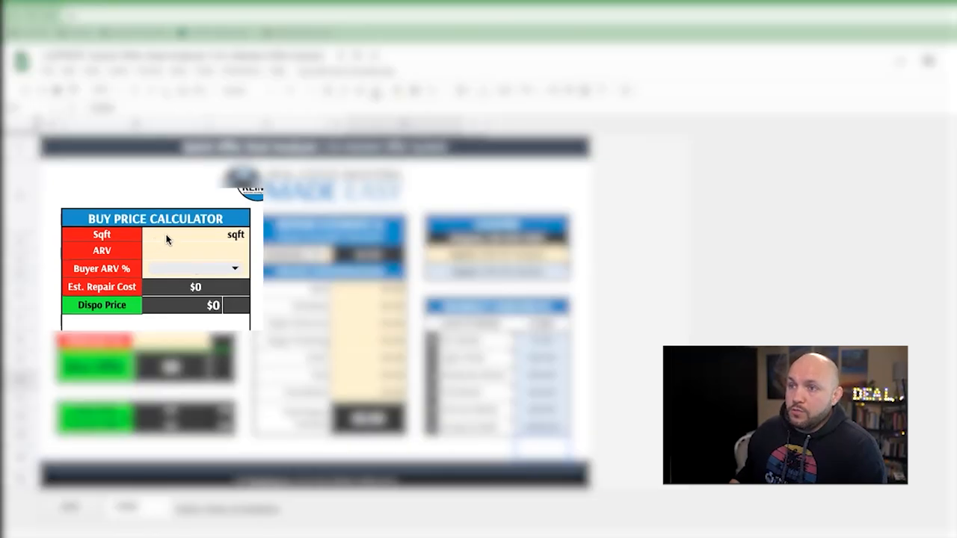
mouse_move(149, 271)
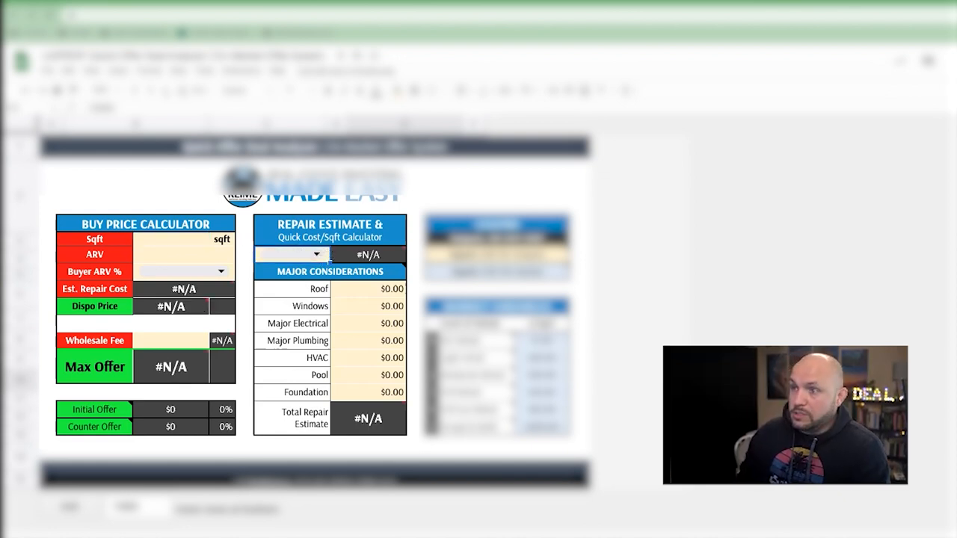
- Enter 1,500 as the Sqft value in the Buy Price Calculator
text(15)
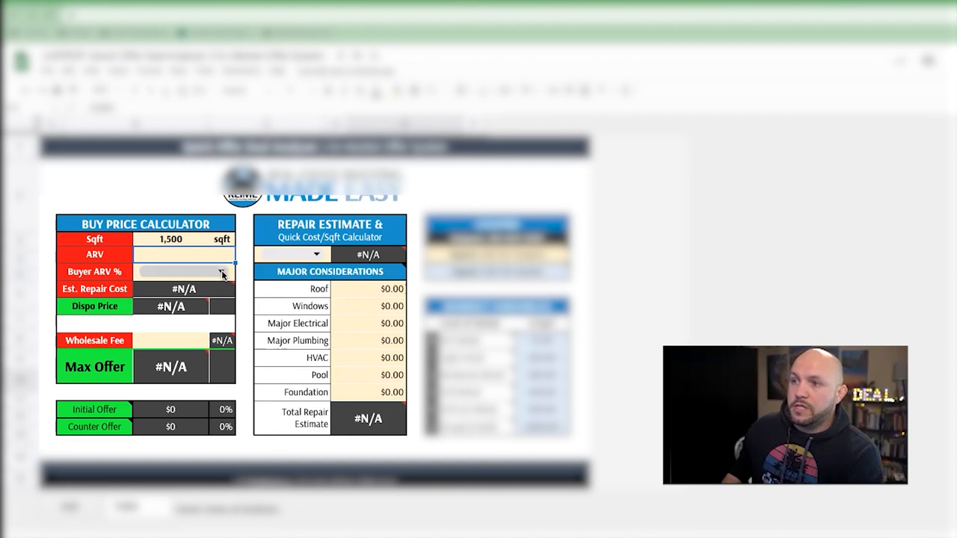
- Choose 75% from the Buyer ARV % dropdown
click(222, 271)
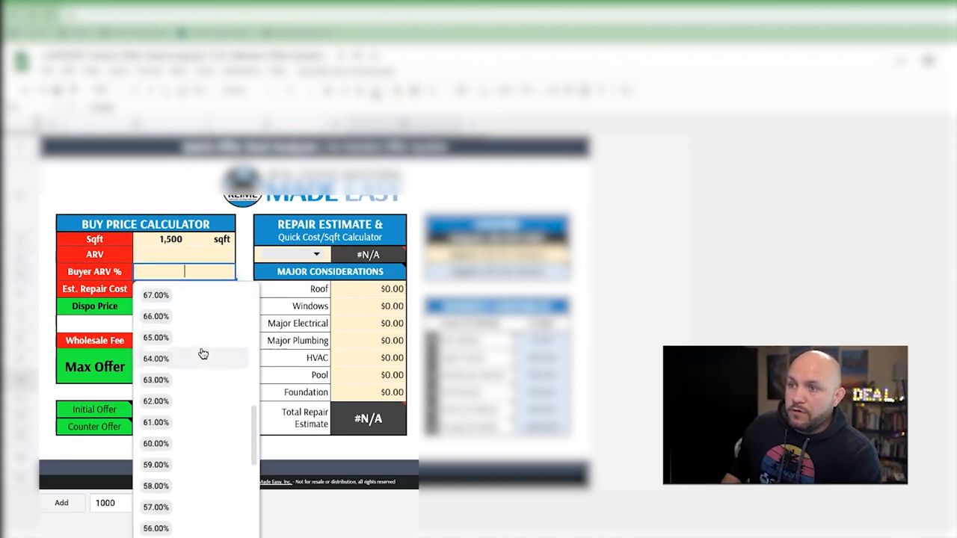
scroll(up, 3)
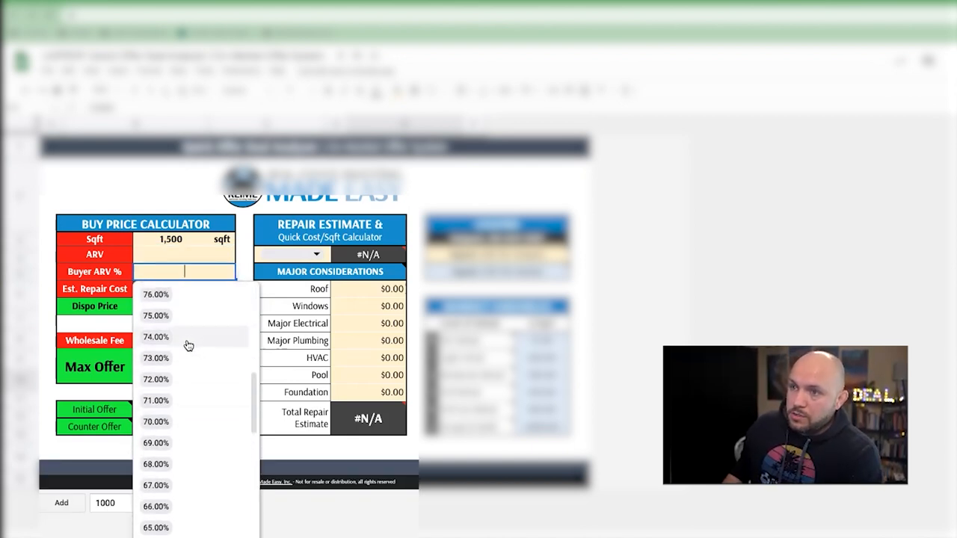
click(156, 315)
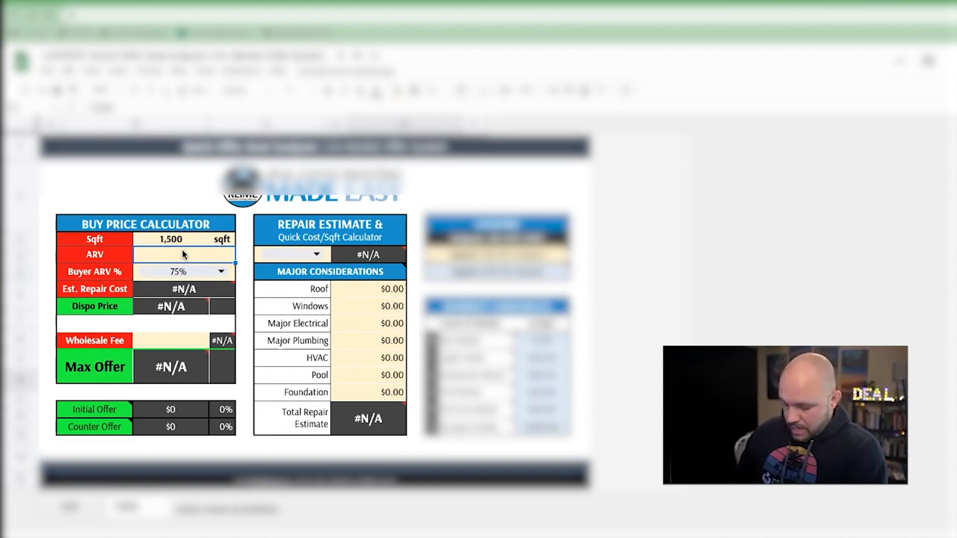
- Enter an ARV of $450,000 in the Buy Price Calculator
text(4500)
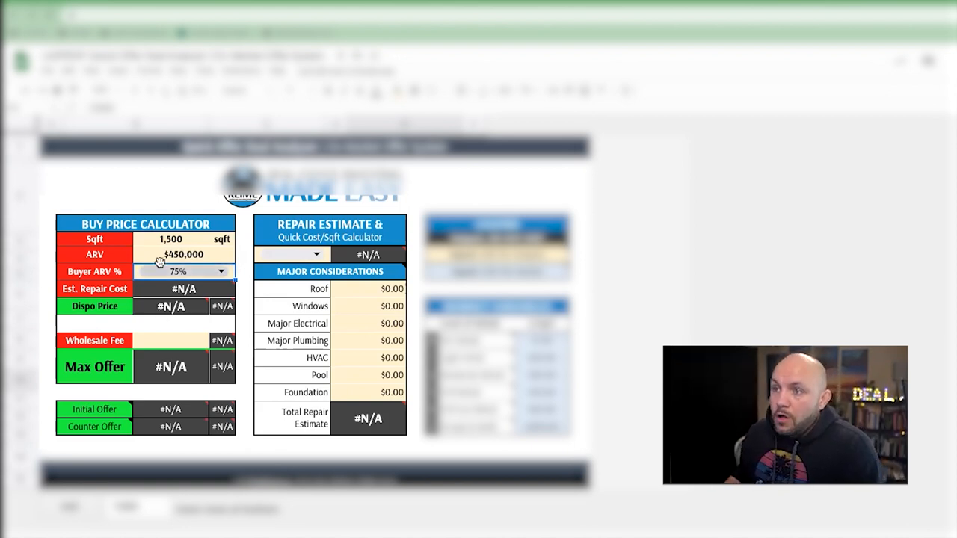
mouse_move(159, 290)
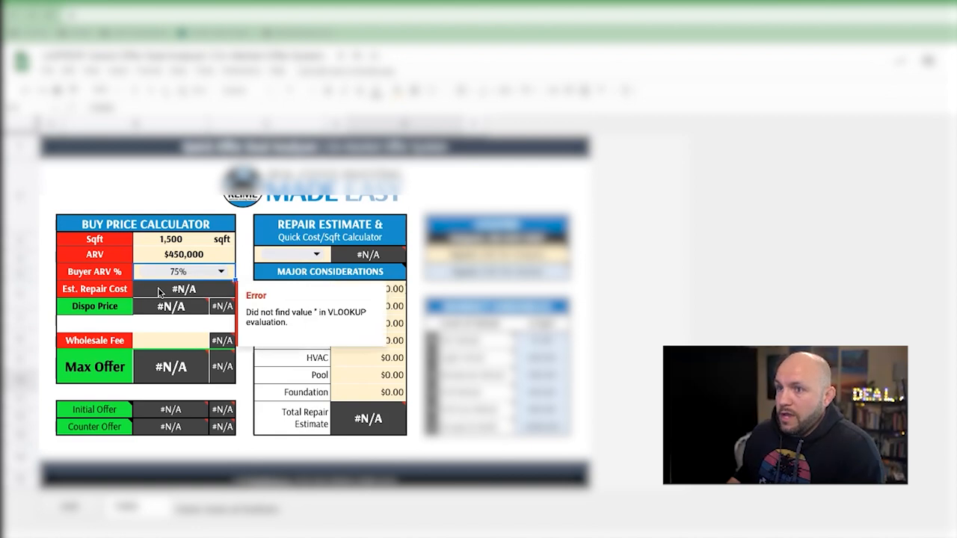
mouse_move(166, 316)
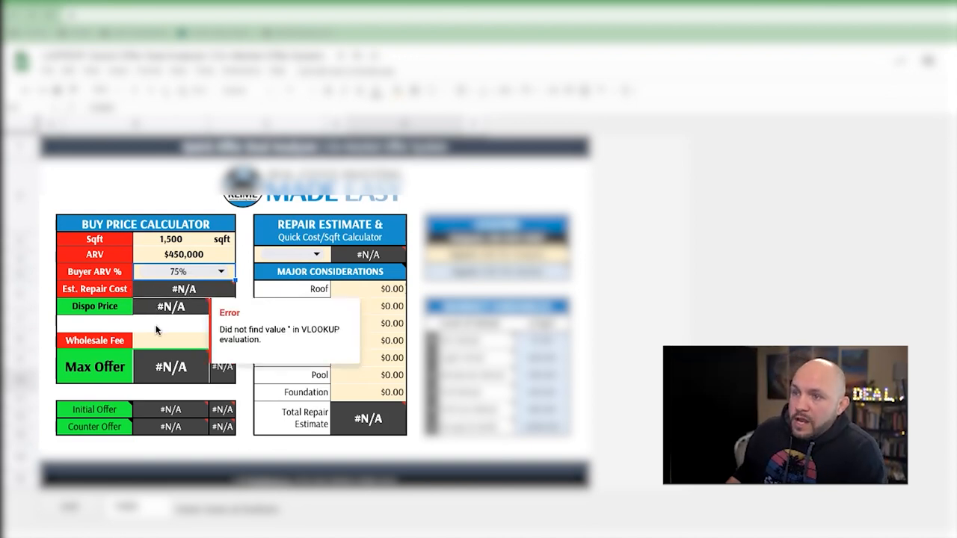
- Enter a $10,000 wholesale fee in the Buy Price Calculator
click(170, 340)
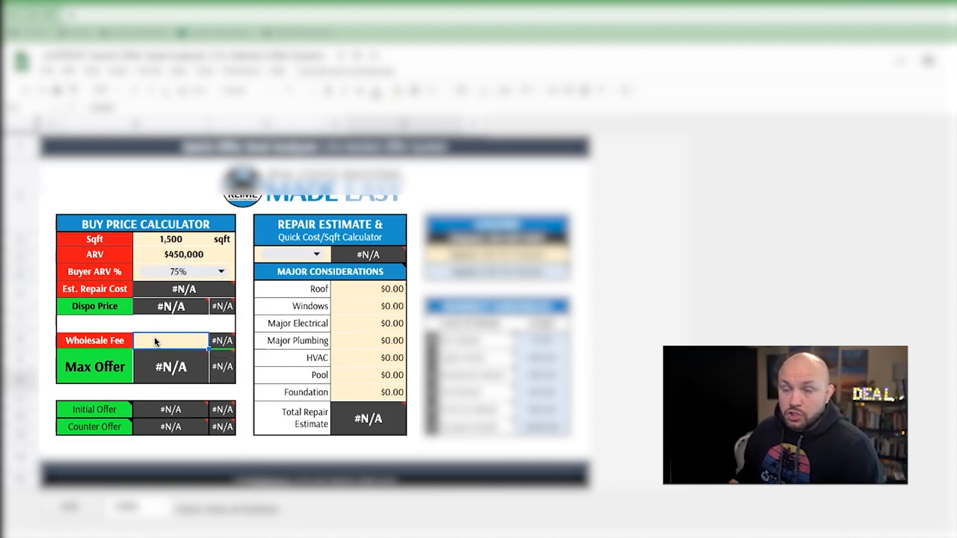
text(100)
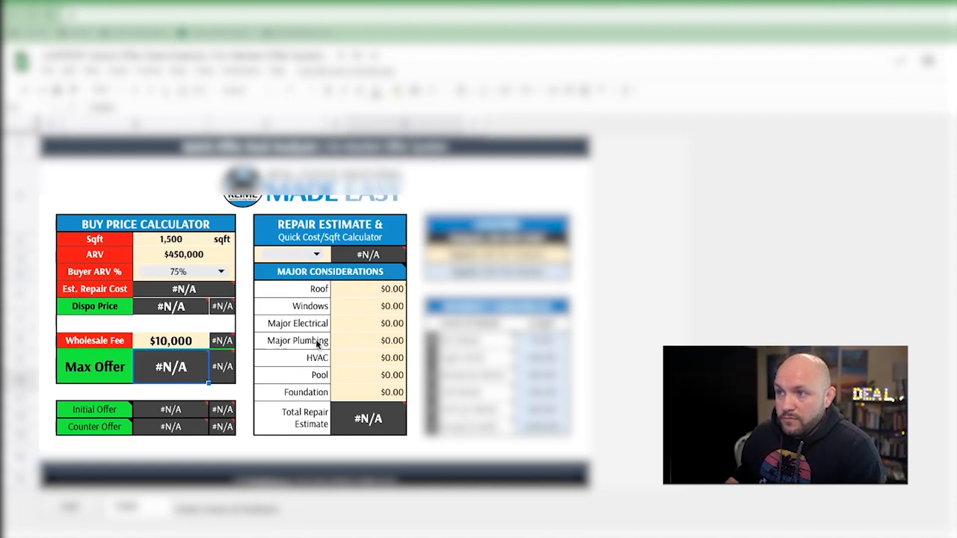
mouse_move(366, 243)
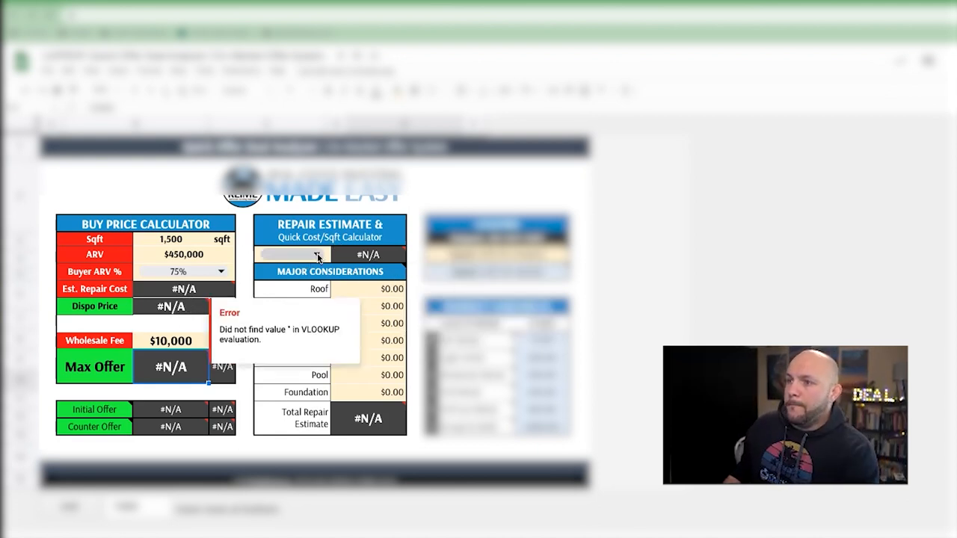
- Set the rehab level to NO Rehab, producing a $2,250 repair estimate and $325,250 max offer
click(318, 255)
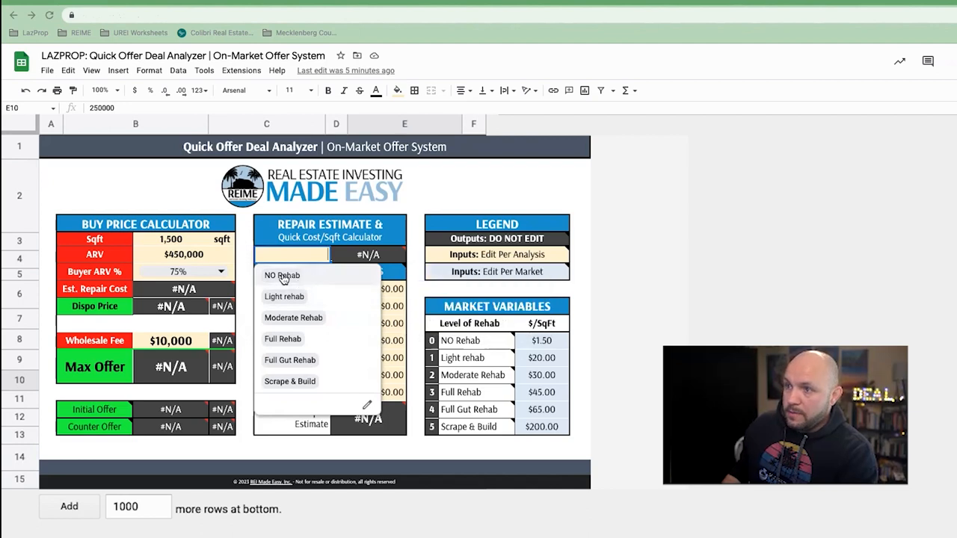
click(281, 275)
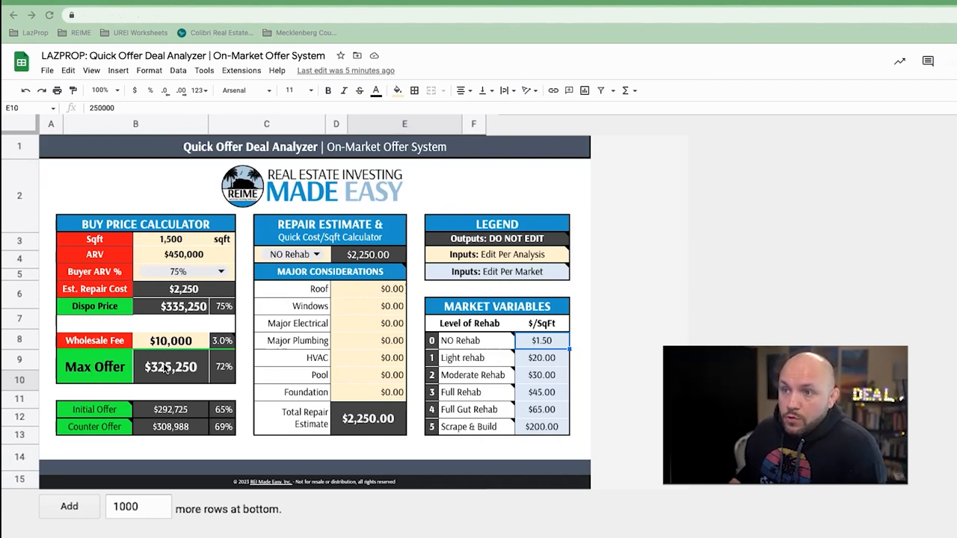
mouse_move(178, 377)
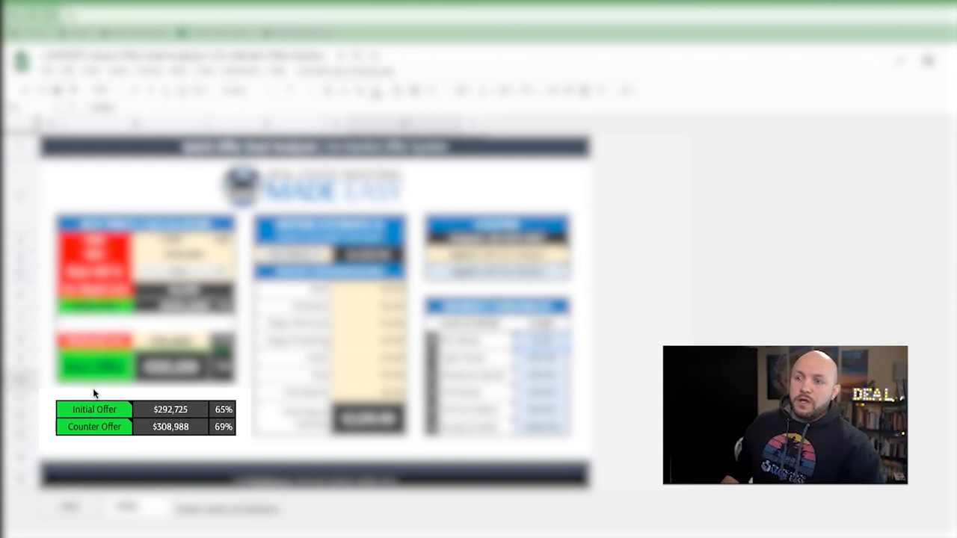
mouse_move(94, 409)
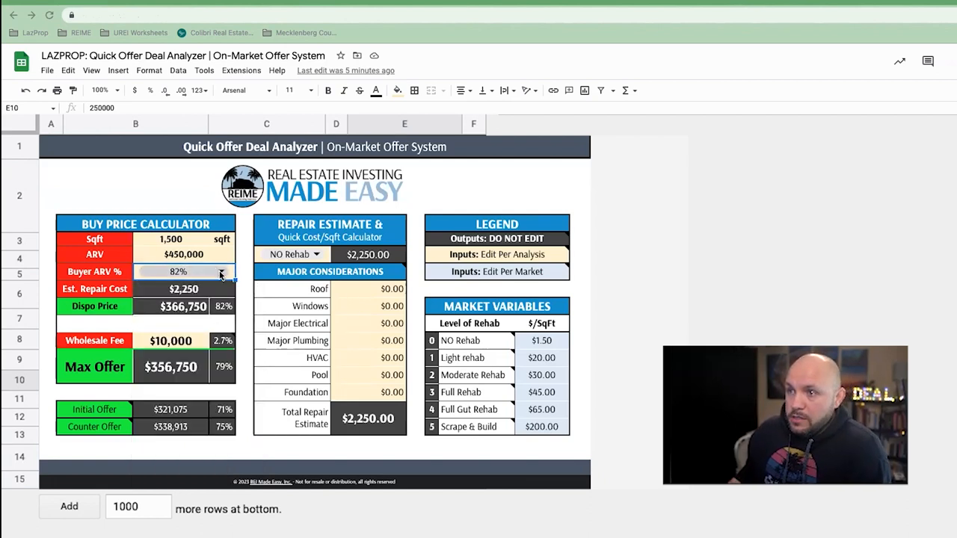
- Change Buyer ARV % to 65%, lowering the max offer to $280,250
click(221, 272)
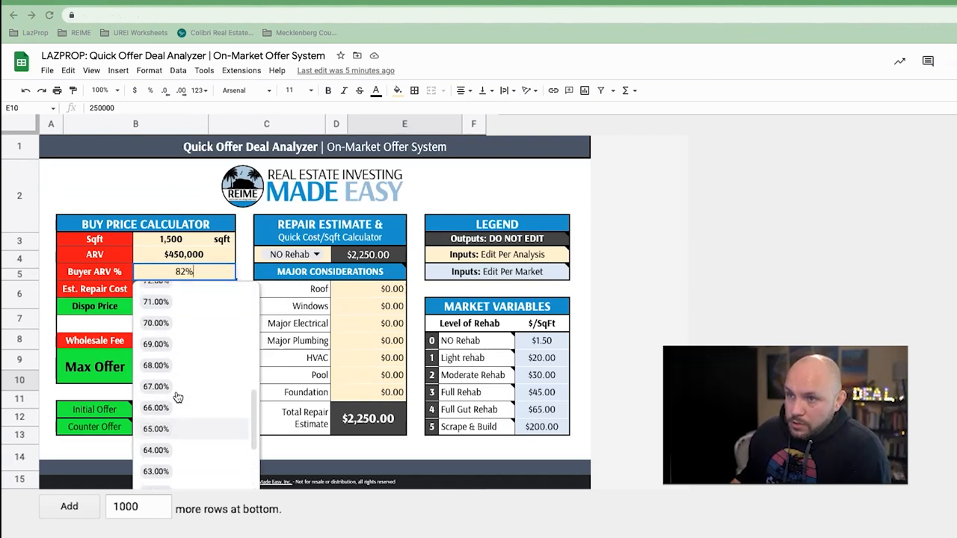
click(156, 428)
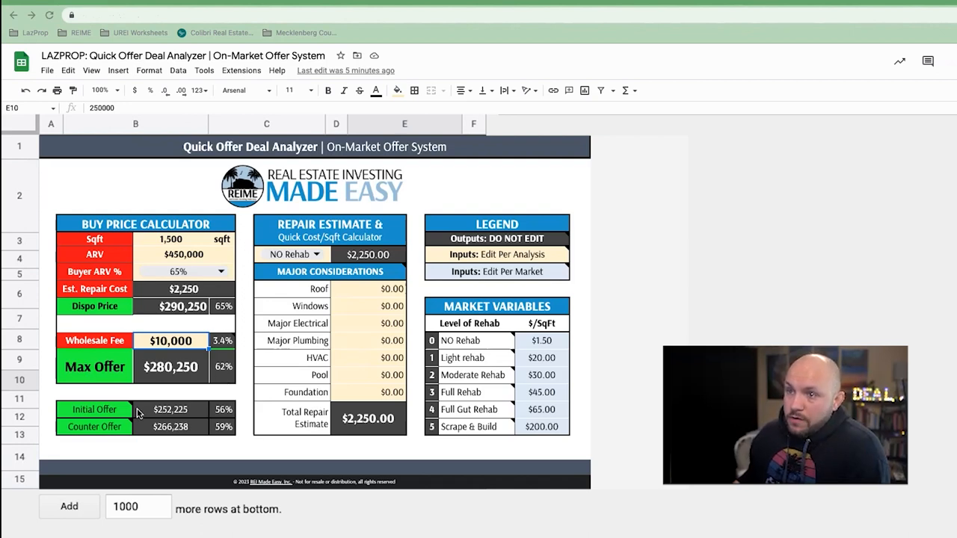
mouse_move(215, 425)
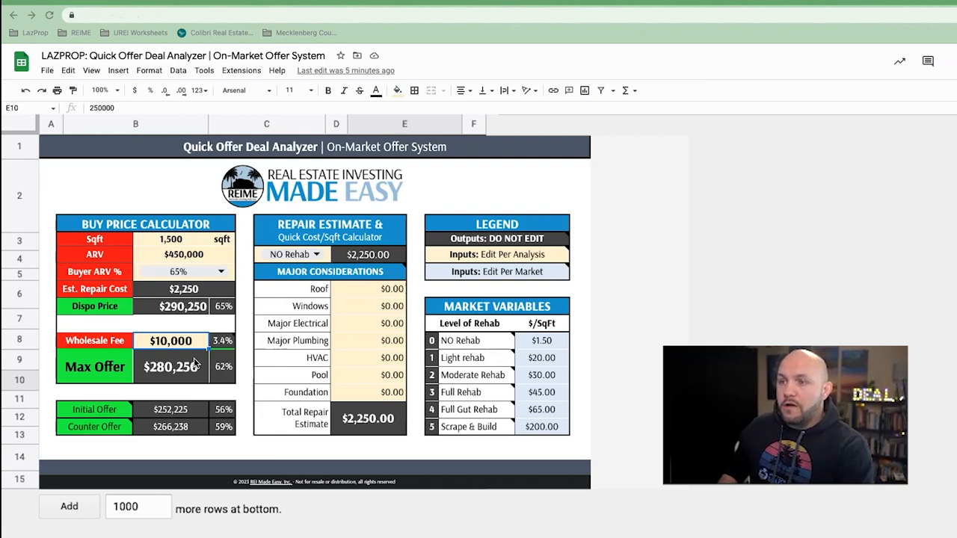
mouse_move(338, 299)
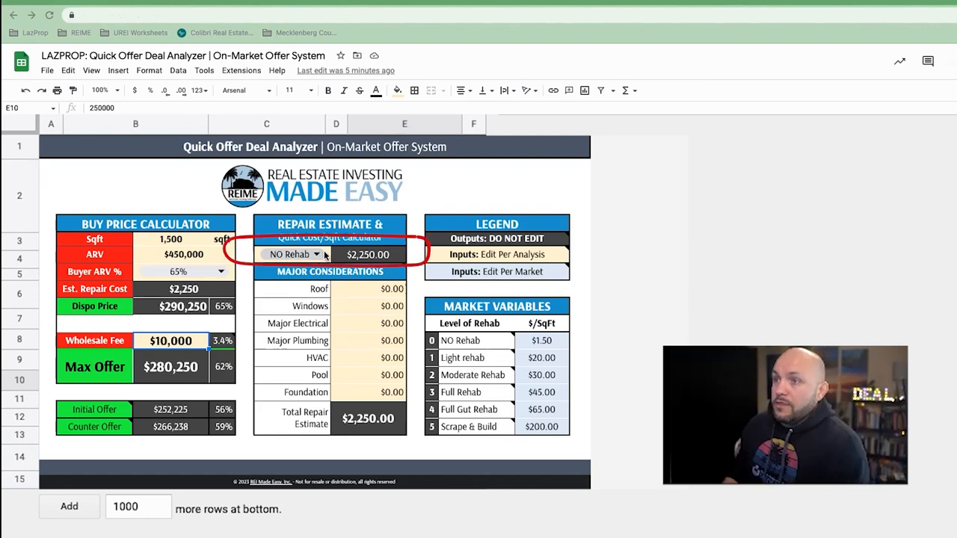
- Switch the rehab level to Moderate Rehab for a $45,000 repair estimate
click(294, 255)
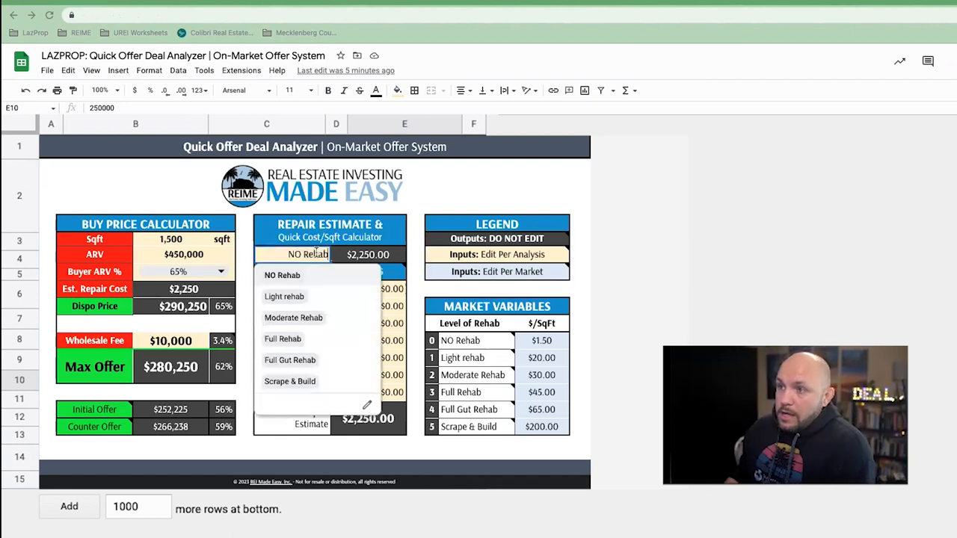
mouse_move(293, 318)
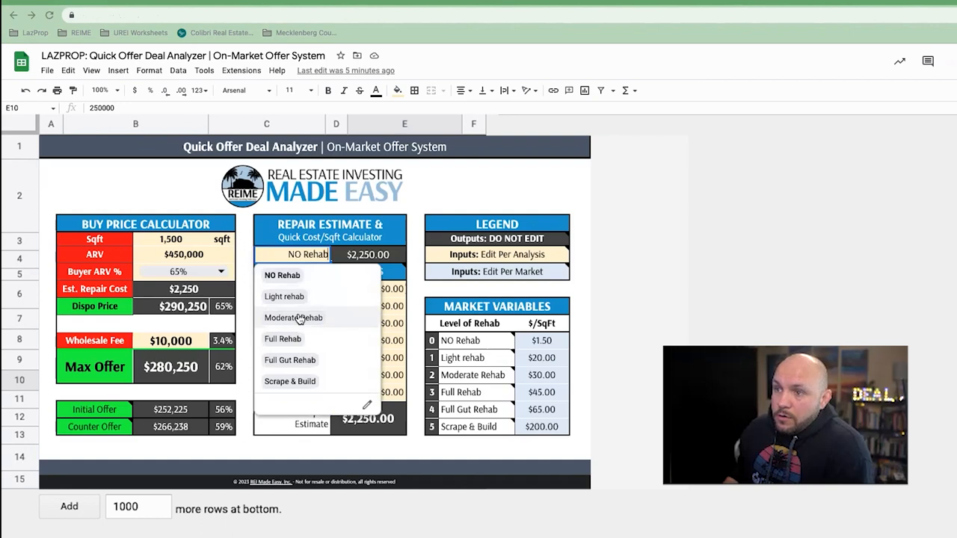
click(294, 318)
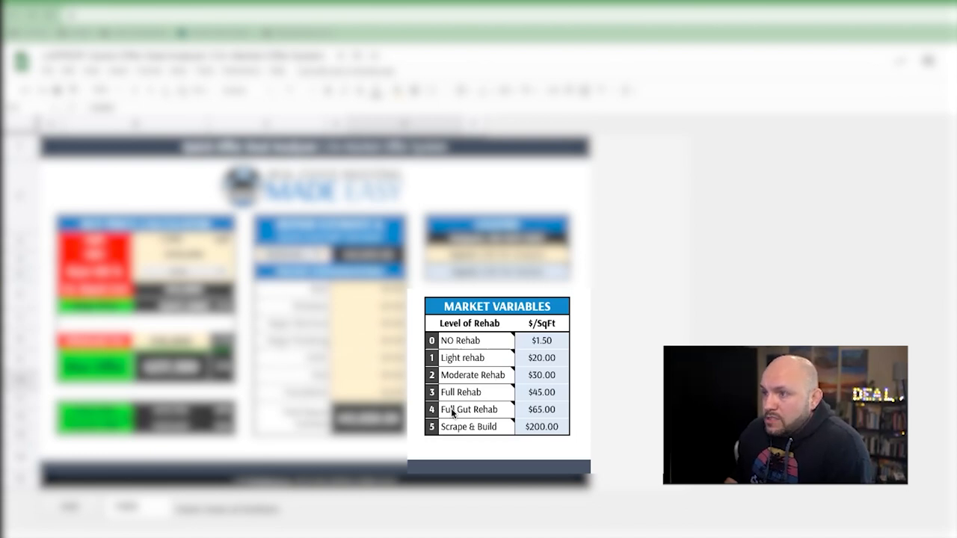
mouse_move(469, 426)
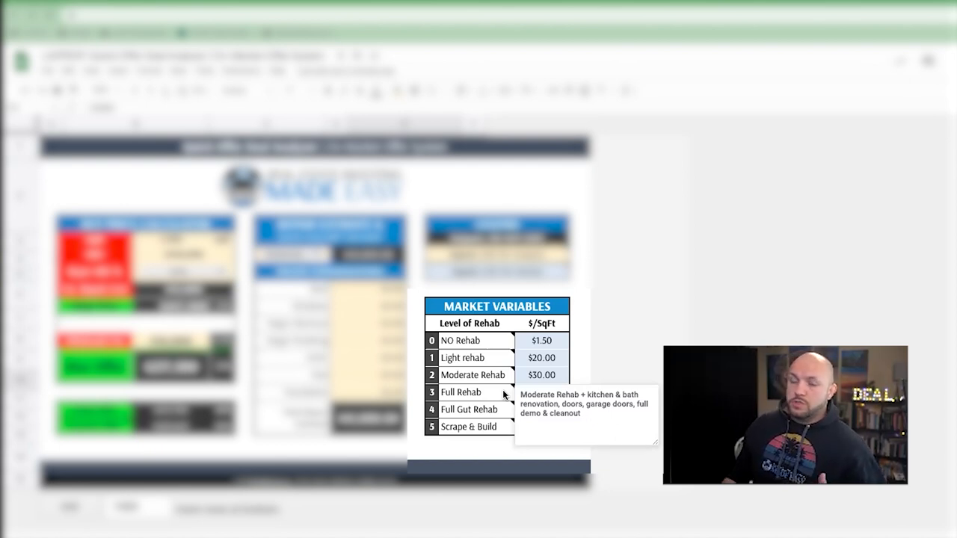
mouse_move(496, 368)
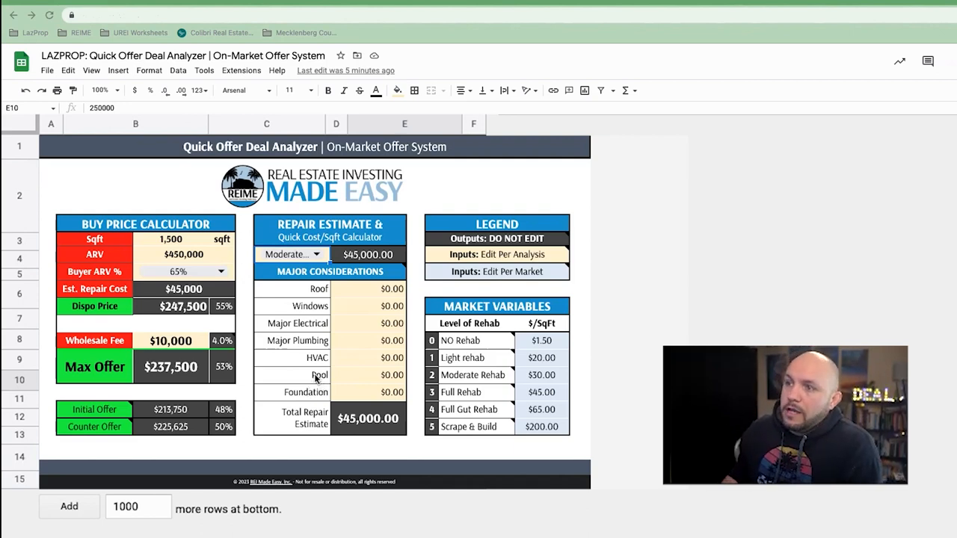
mouse_move(372, 379)
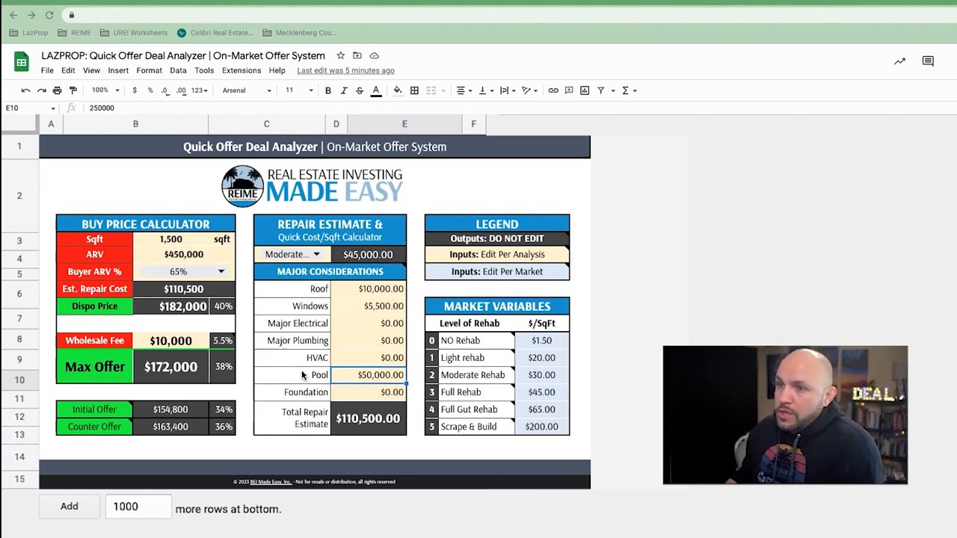
mouse_move(440, 406)
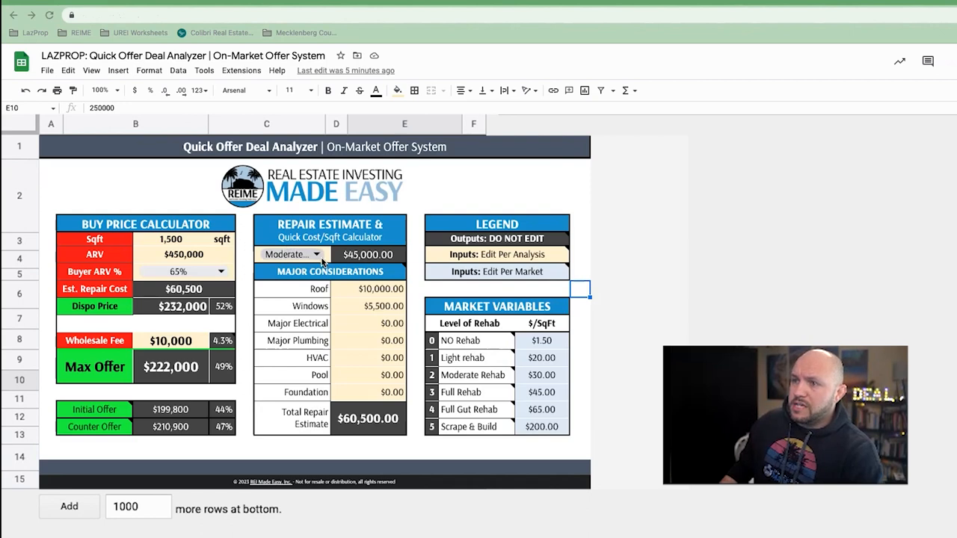
click(292, 254)
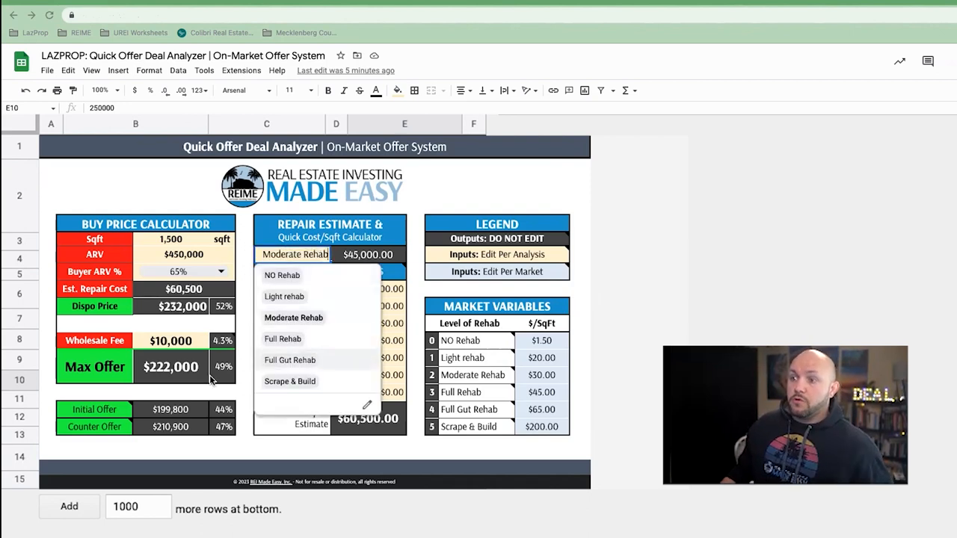
mouse_move(445, 186)
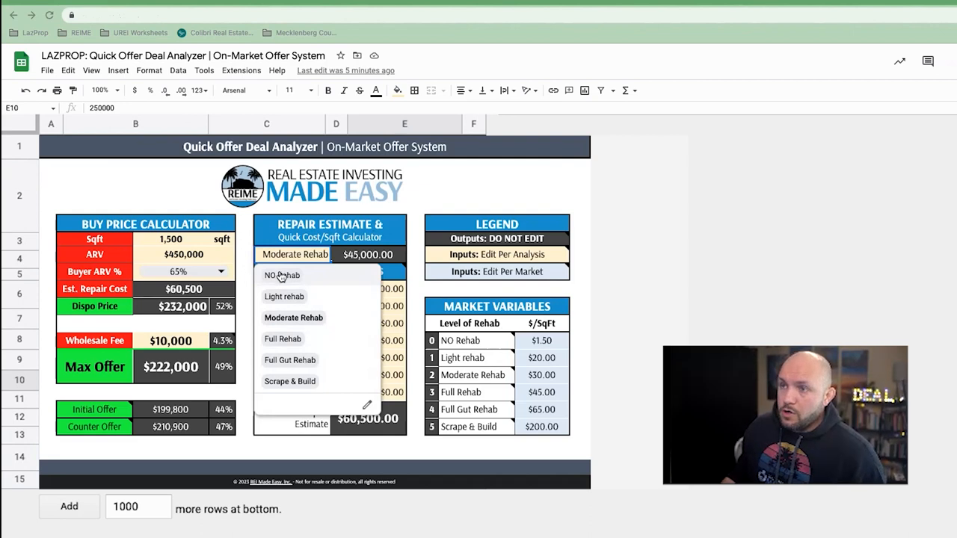
click(281, 275)
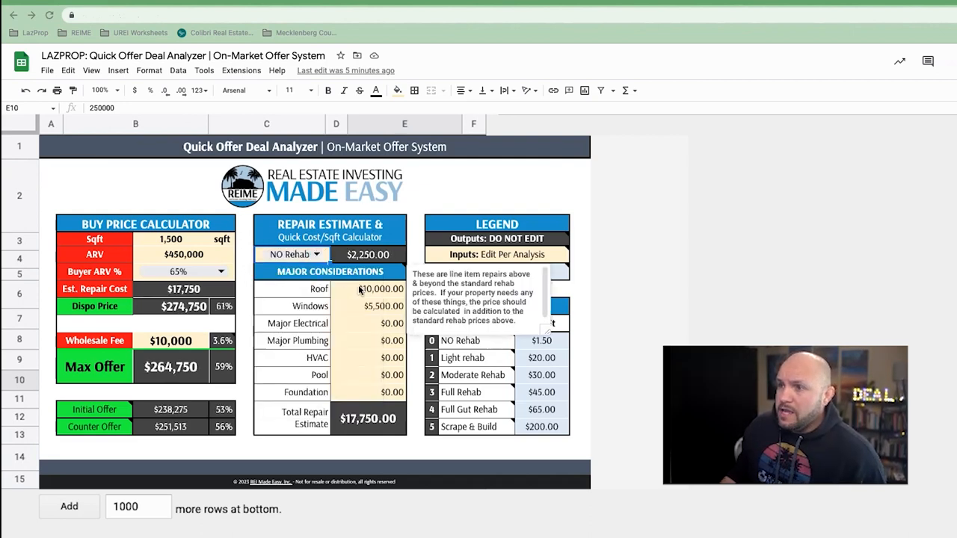